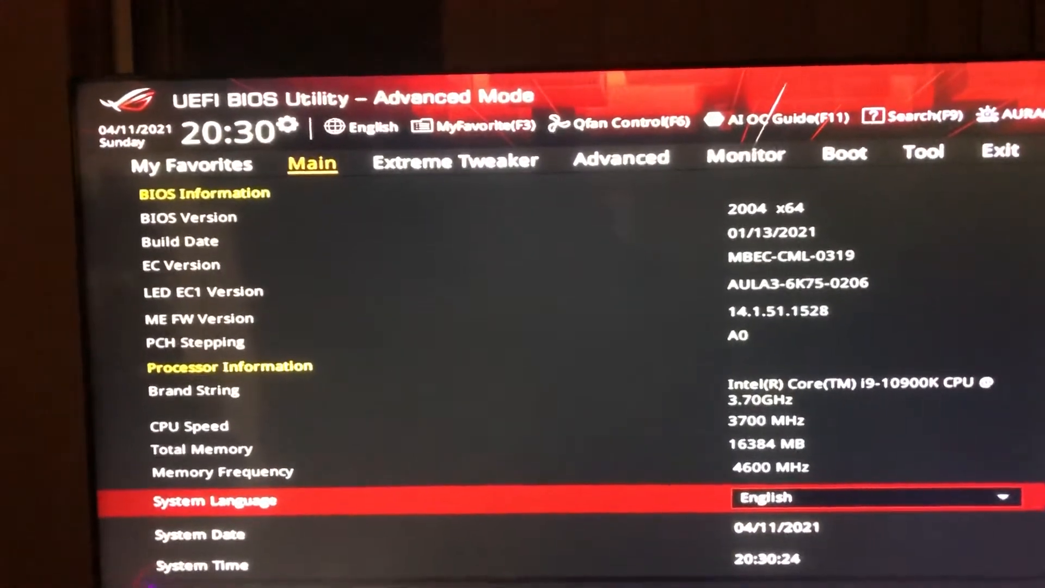
Step: Switch to the Extreme Tweaker overclocking page showing the XMP DDR4-4600 profile
left_click(452, 161)
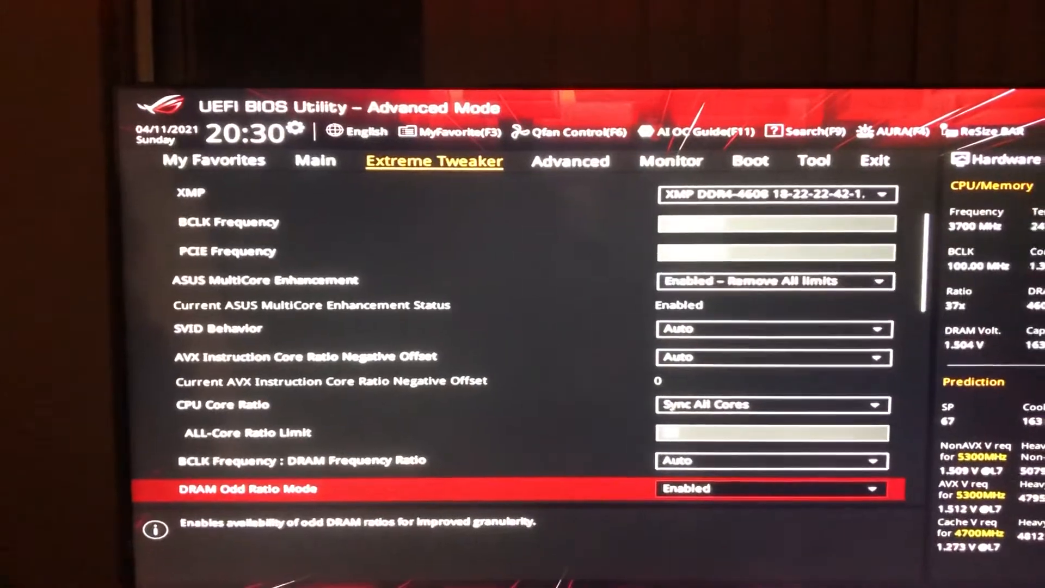
Step: Scroll the Extreme Tweaker list down to the CPU core, DRAM, VCCIO and System Agent voltages
scroll("down", 3)
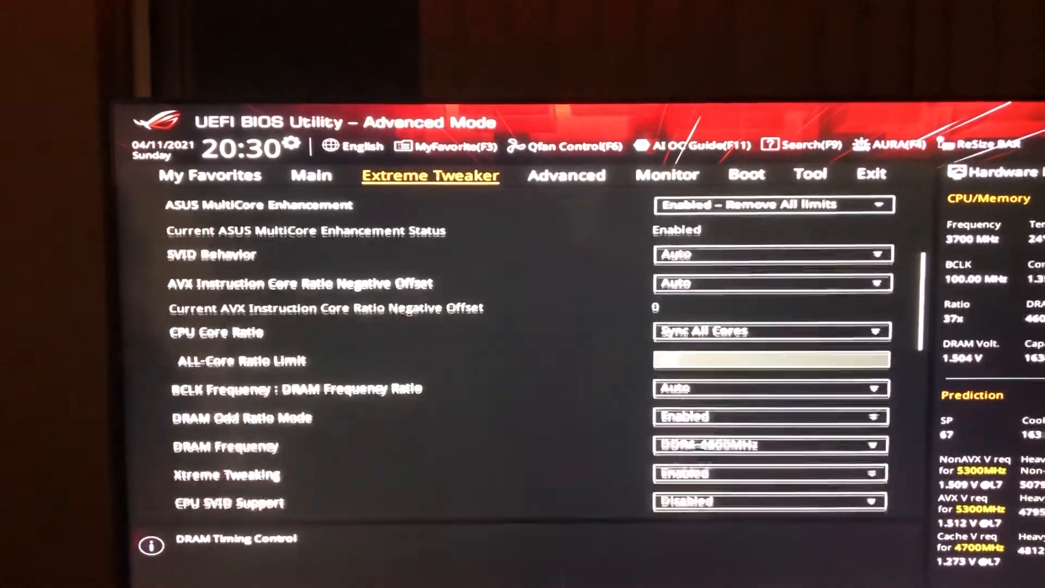
scroll("down", 3)
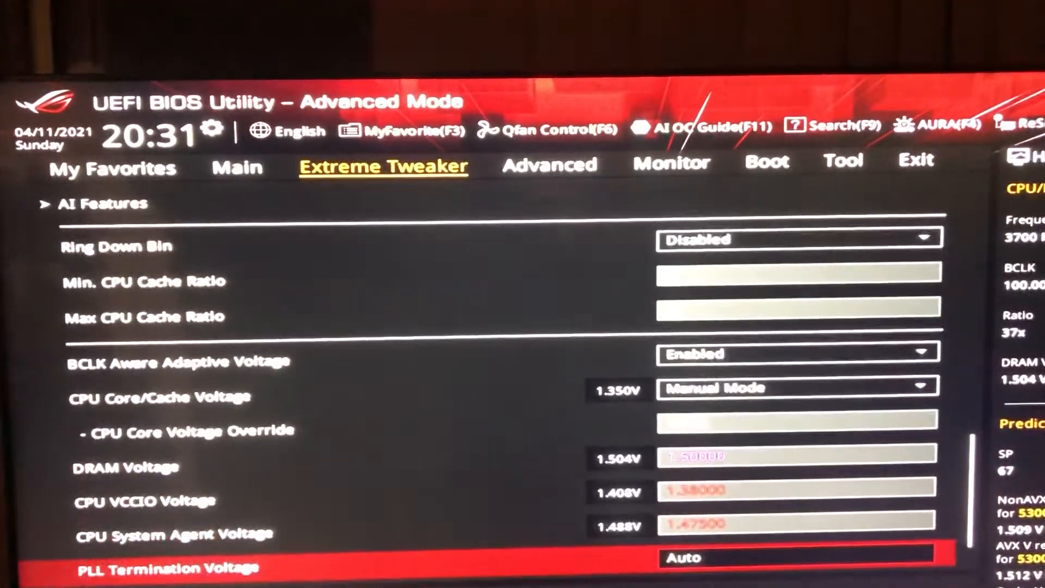
scroll("down", 3)
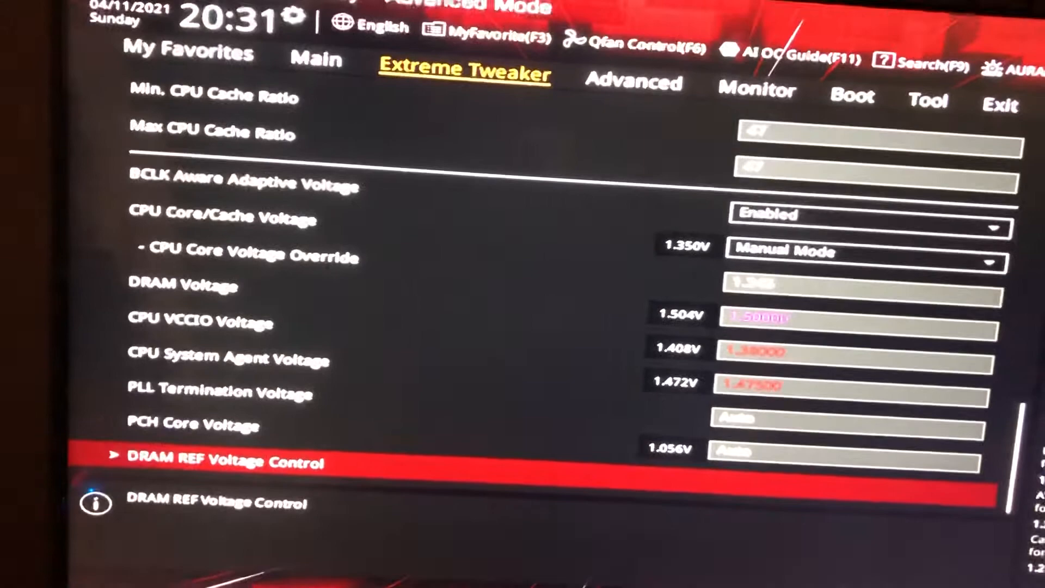
scroll("down", 3)
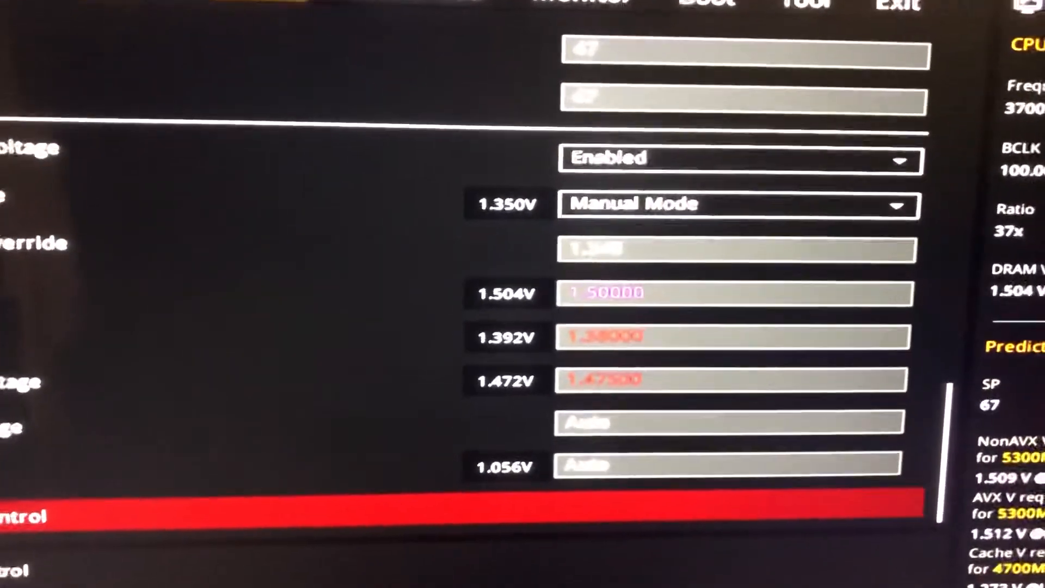
scroll("down", 3)
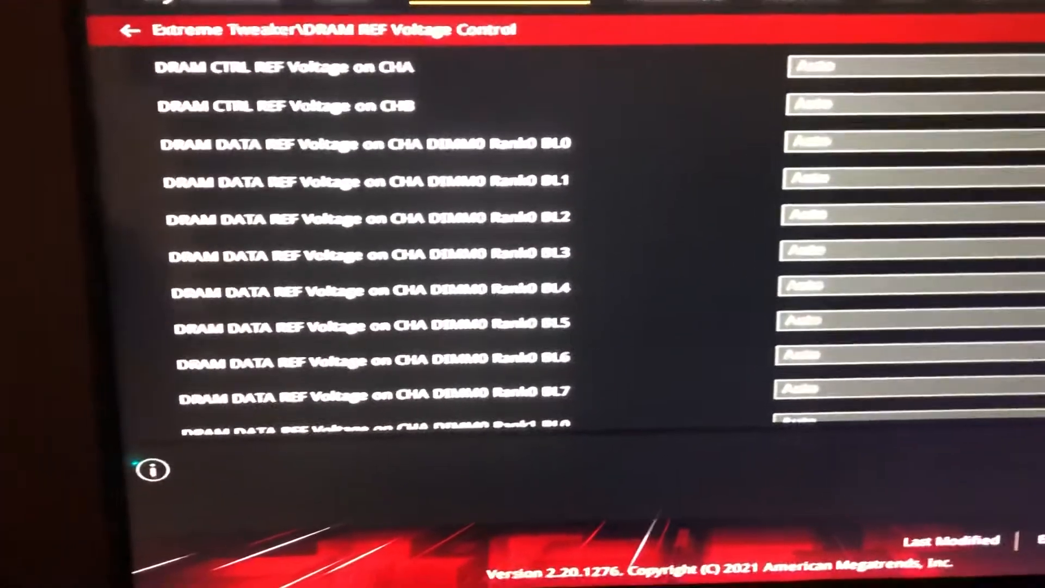
left_click(128, 31)
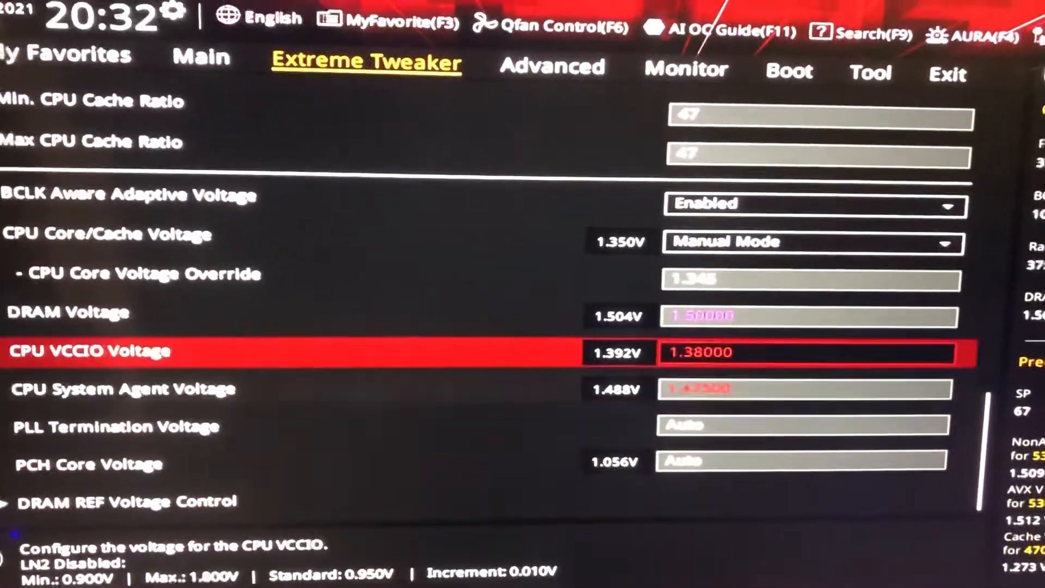
Step: Enter DRAM Timing Control showing CAS latency 18, command rate 1N, refresh interval 65535
key("up")
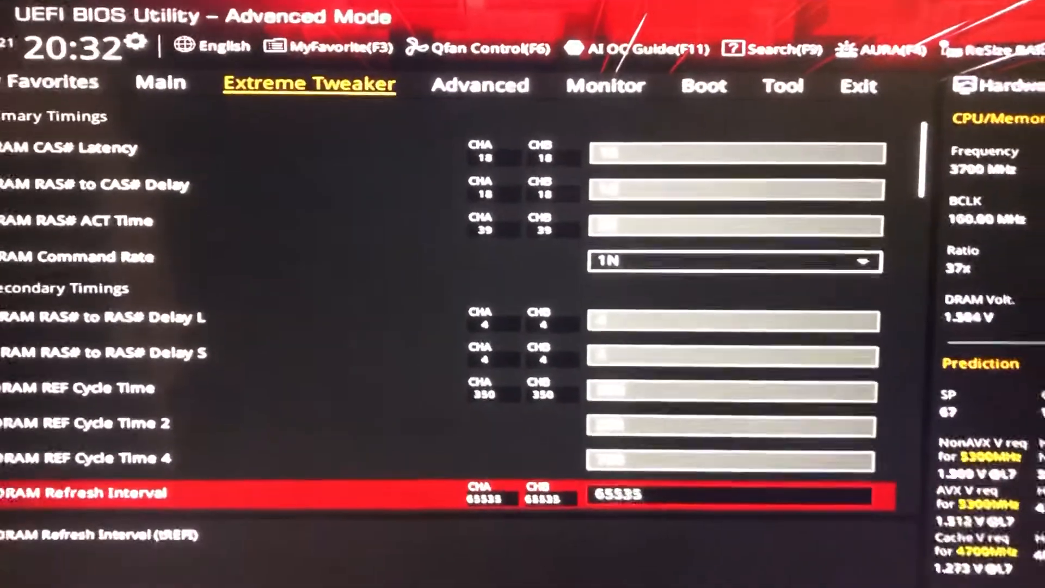
Step: Scroll through the primary, secondary and third DRAM timings and enter Memory Training Algorithms
scroll("down", 3)
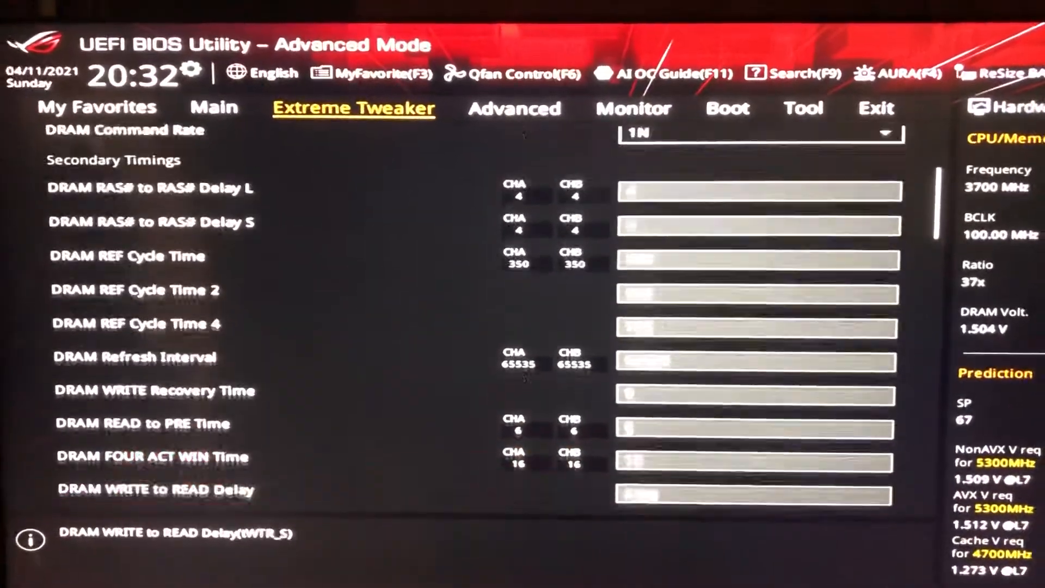
scroll("down", 3)
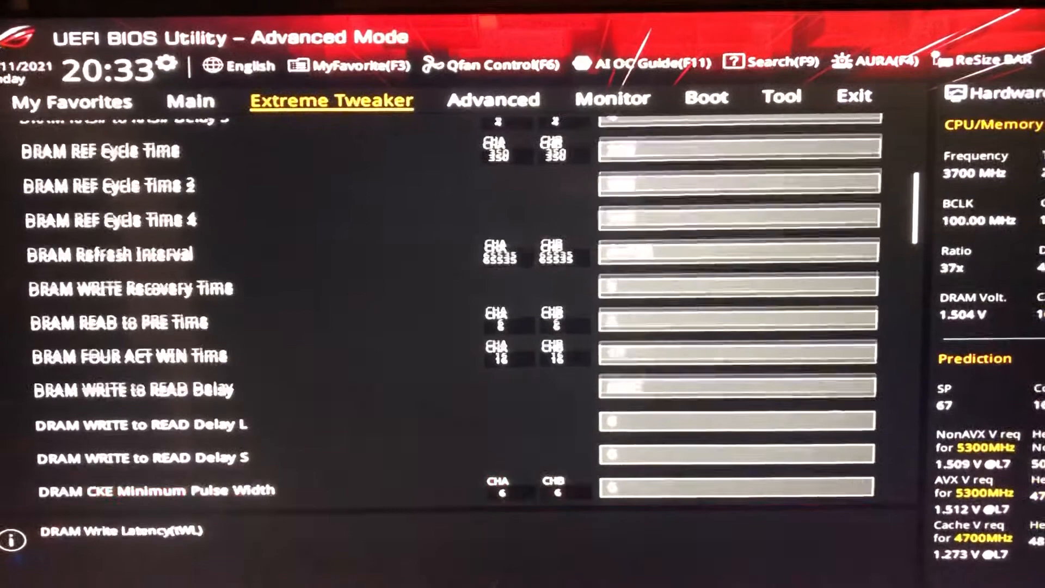
scroll("down", 3)
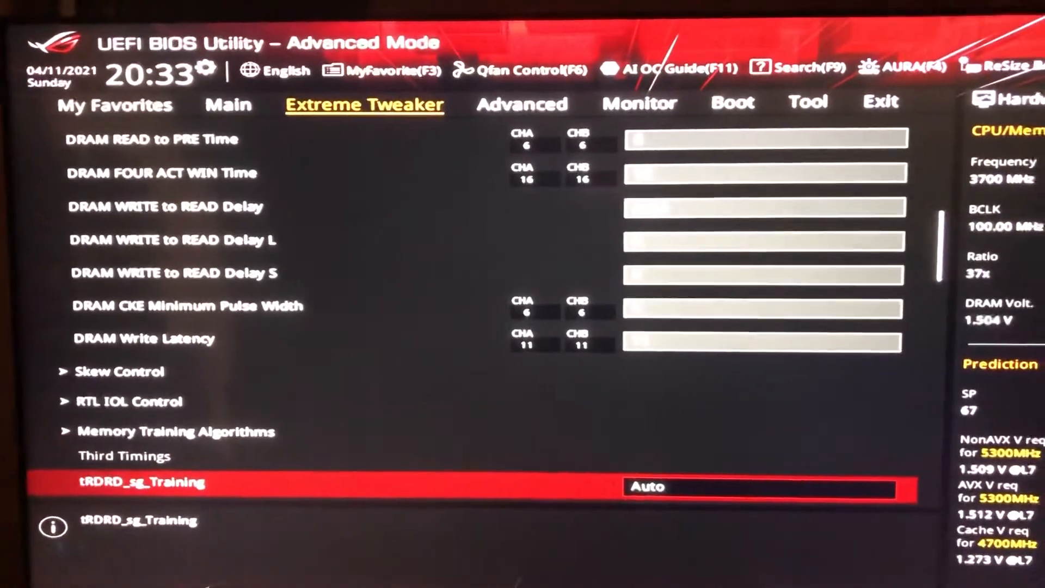
scroll("down", 3)
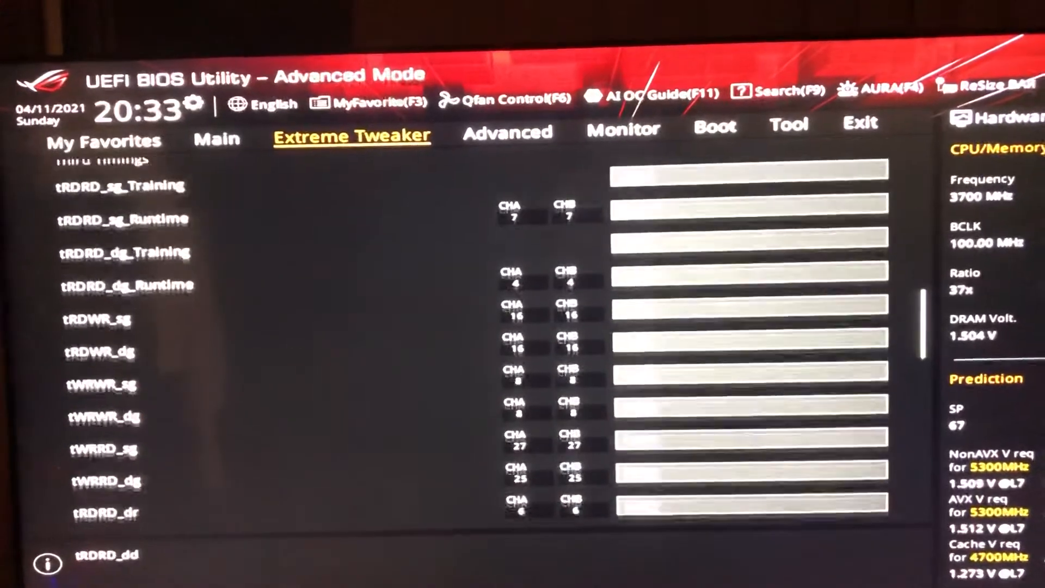
scroll("down", 3)
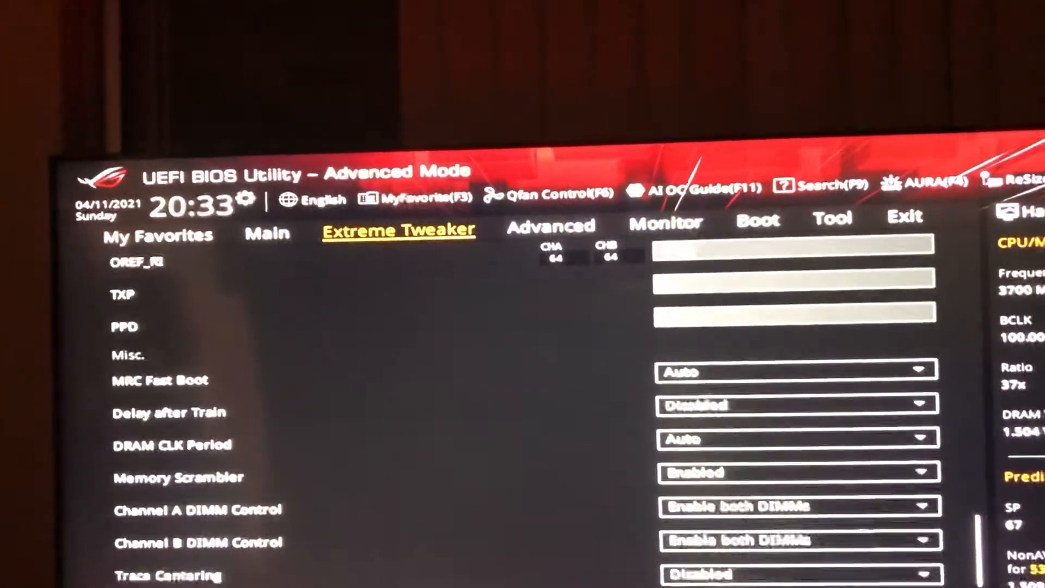
scroll("down", 3)
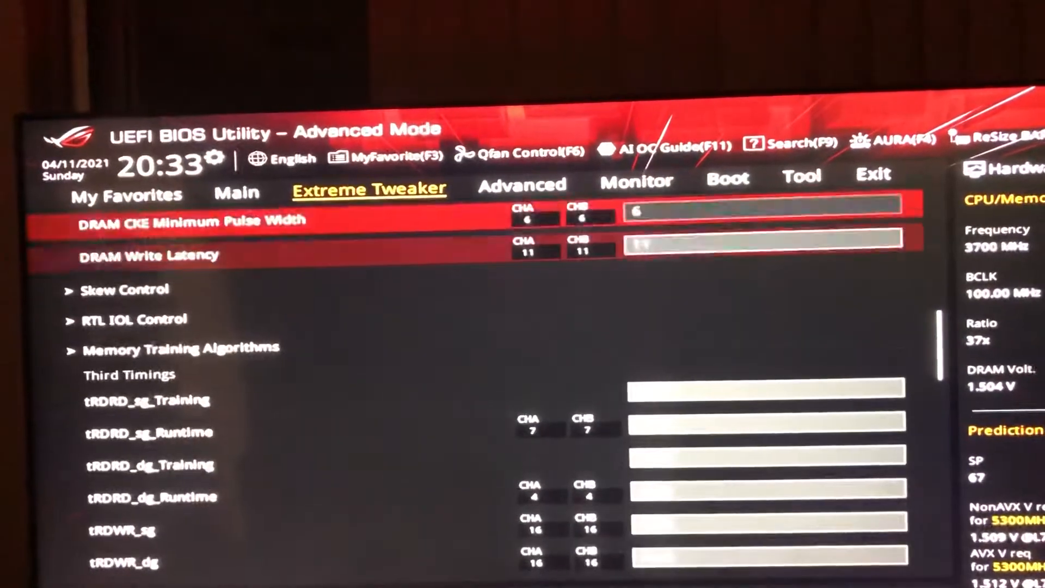
left_click(140, 319)
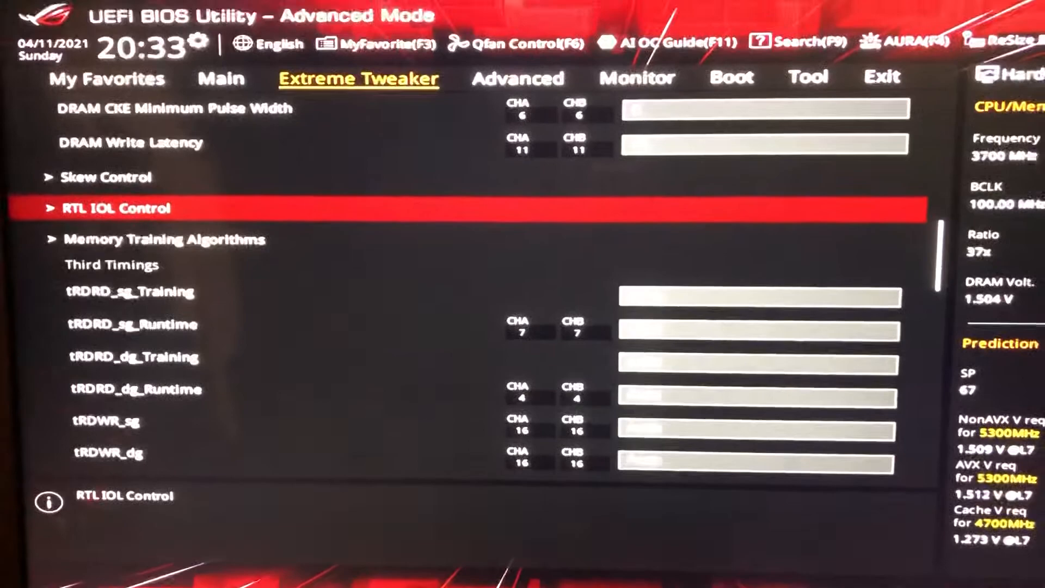
left_click(163, 239)
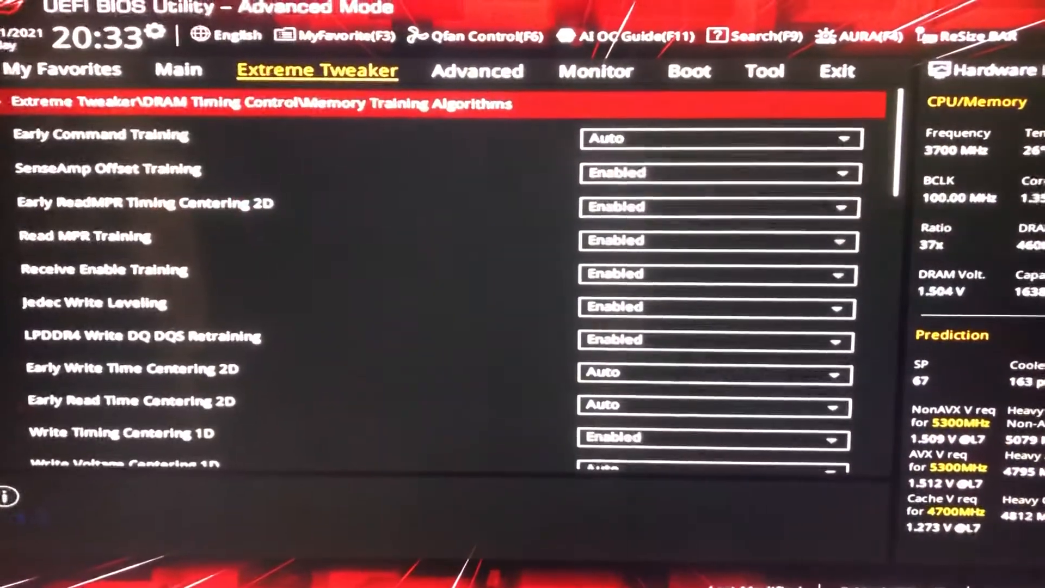
Step: Review the training algorithm list and back out to the main Extreme Tweaker page
scroll("down", 3)
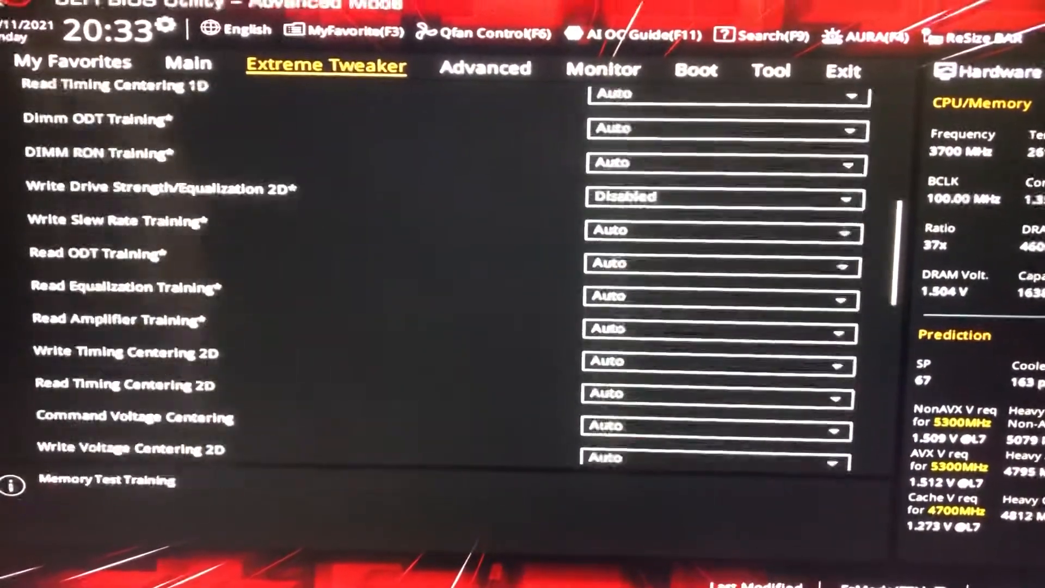
scroll("down", 3)
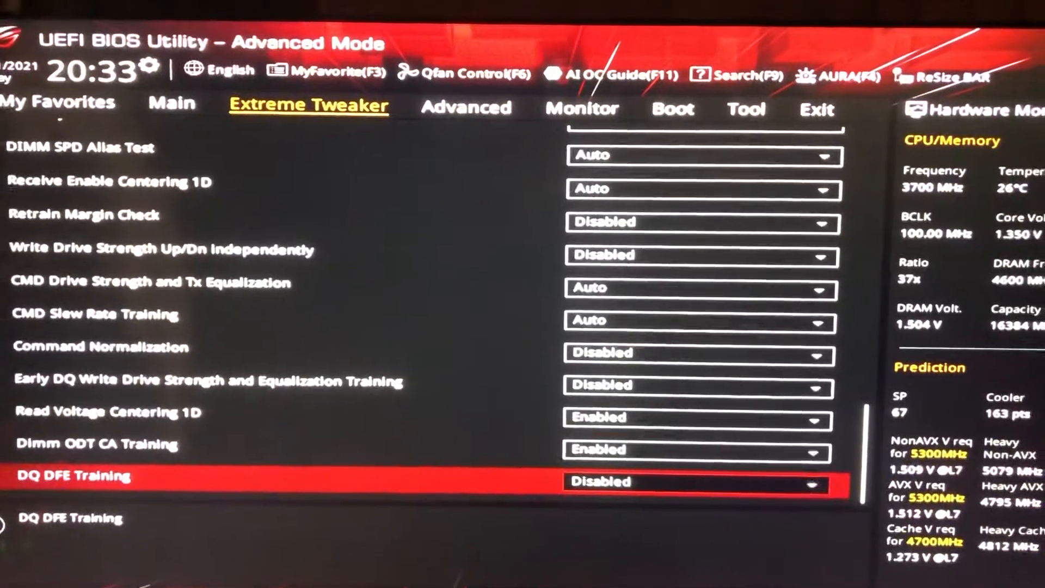
key("up")
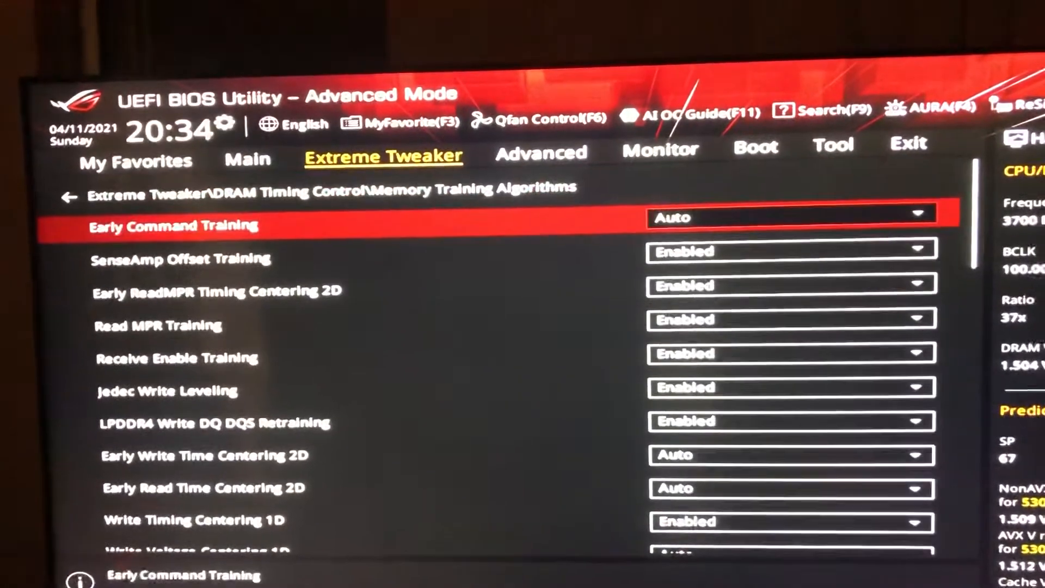
scroll("down", 3)
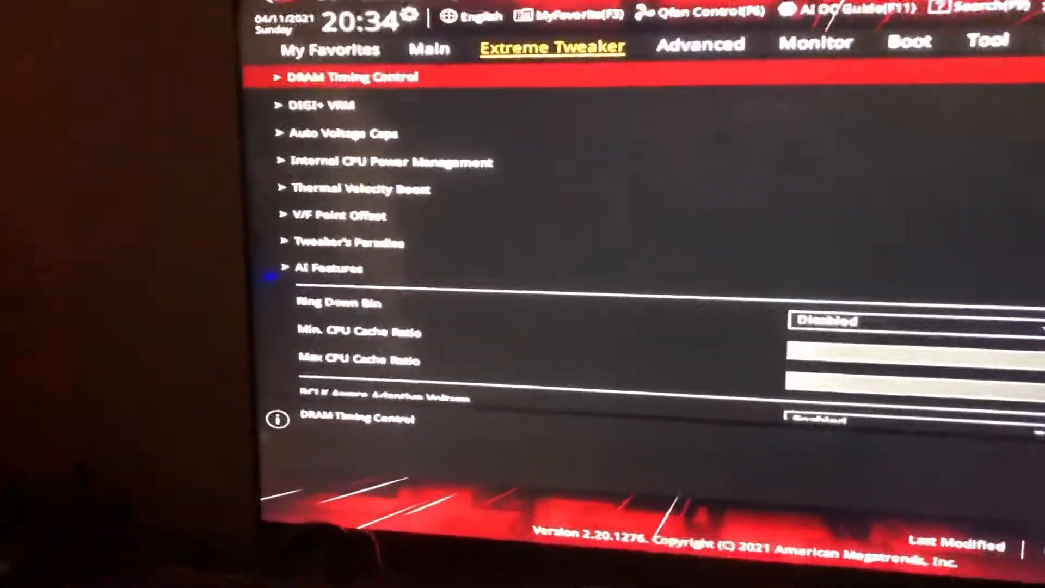
Step: Review DIGI+ VRM power delivery, internal CPU power management and Thermal Velocity Boost sections
left_click(322, 105)
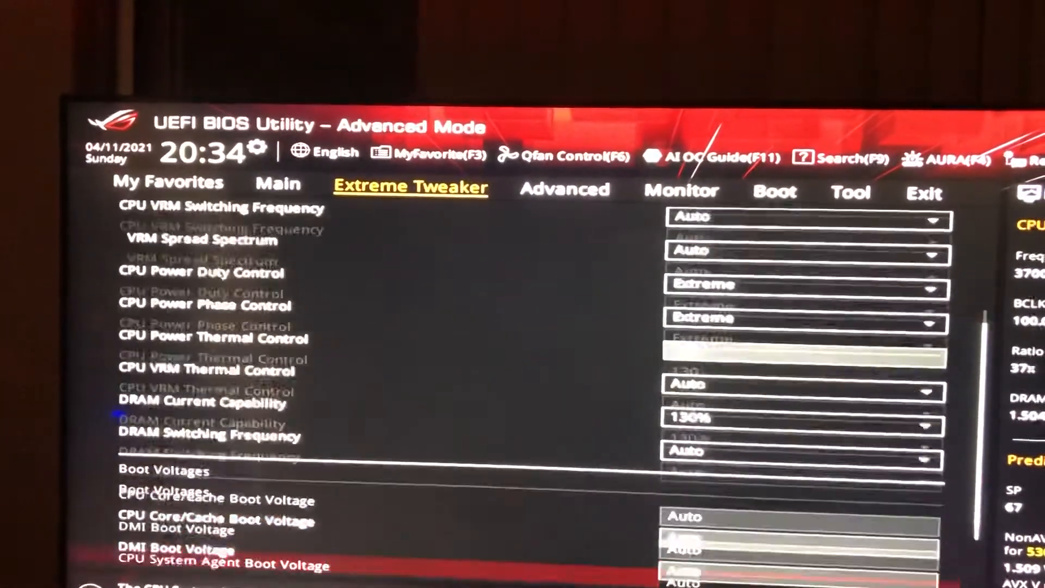
scroll("down", 3)
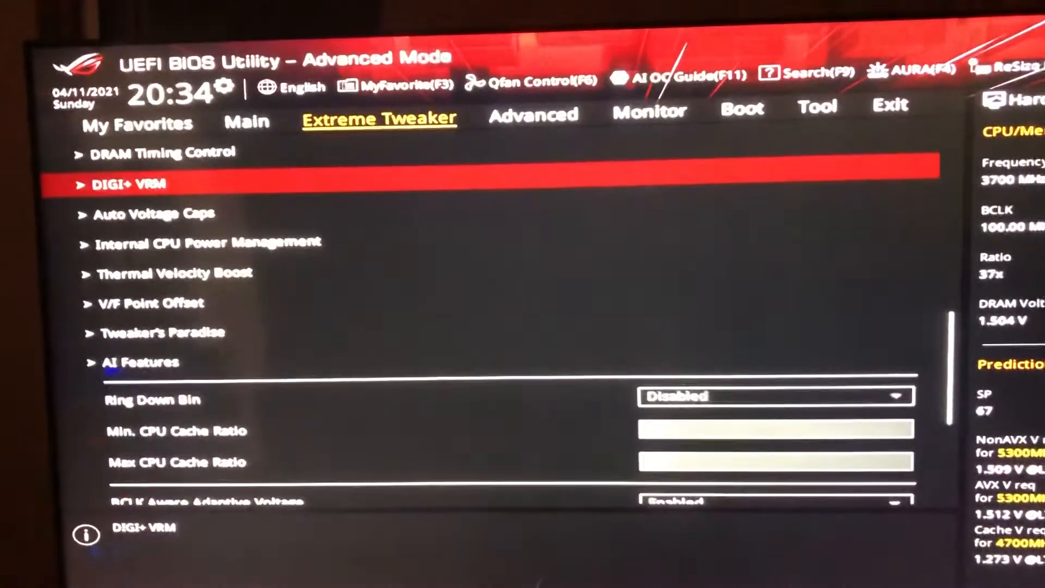
key("Down")
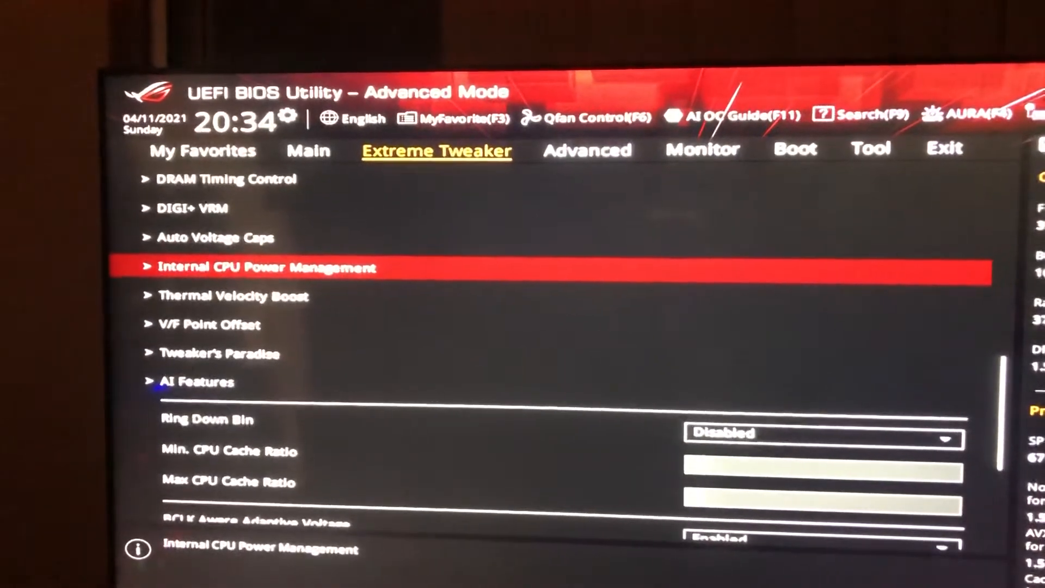
left_click(262, 267)
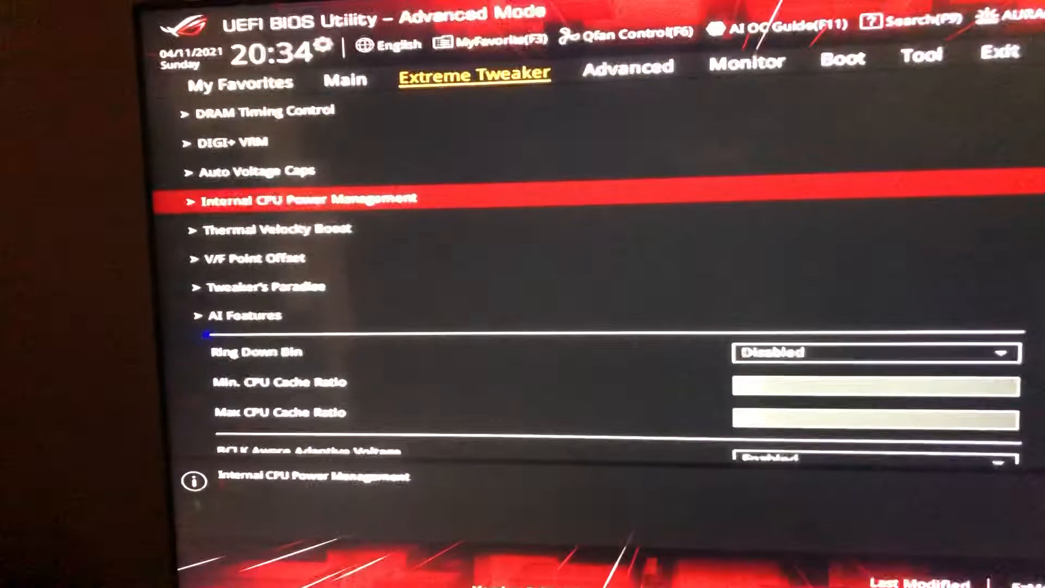
key("Down")
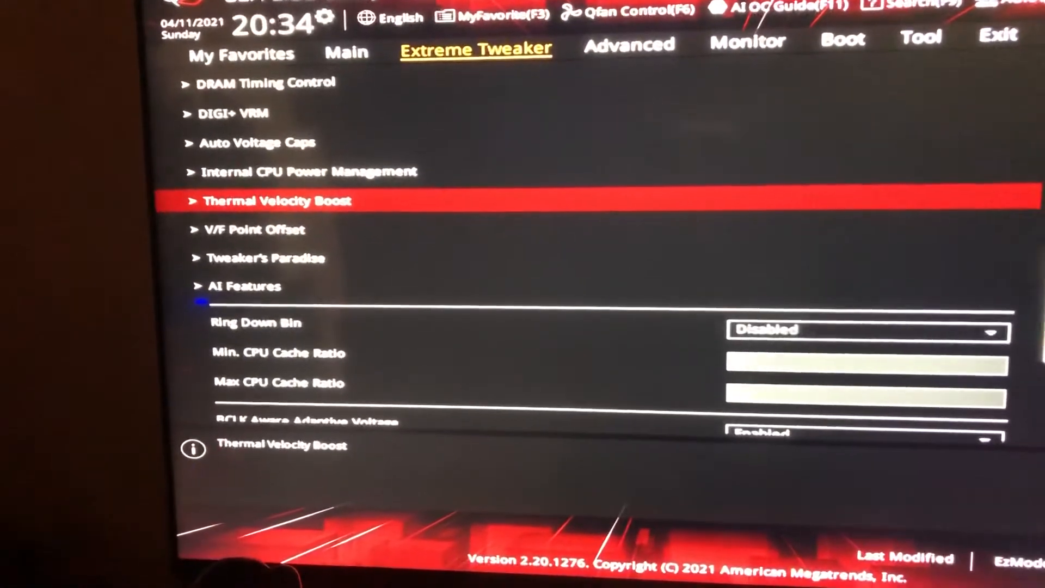
Step: Visit V/F Point Offset, Tweaker's Paradise and AI Features, then move to the Advanced page
left_click(276, 200)
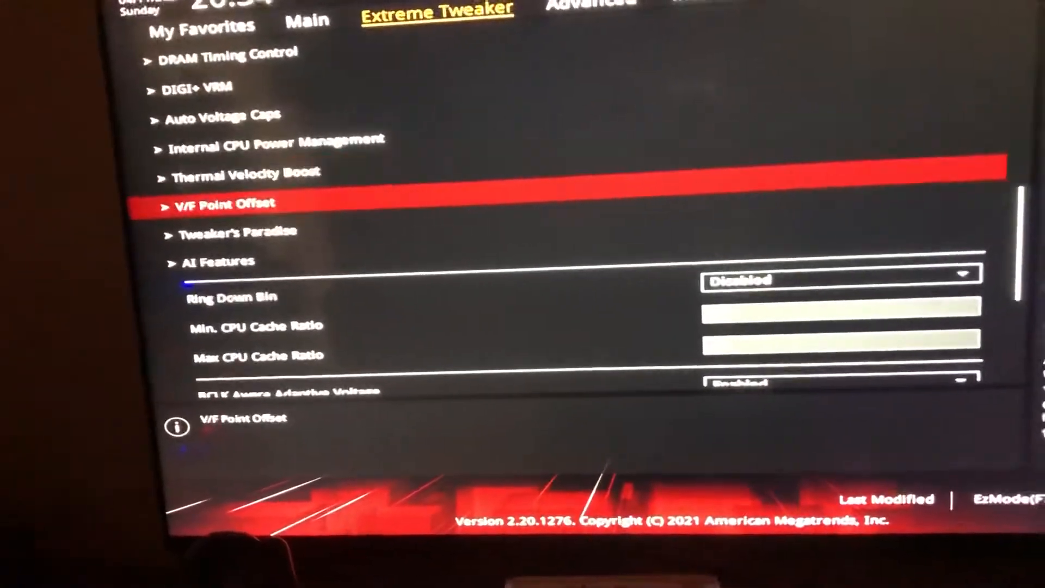
left_click(233, 231)
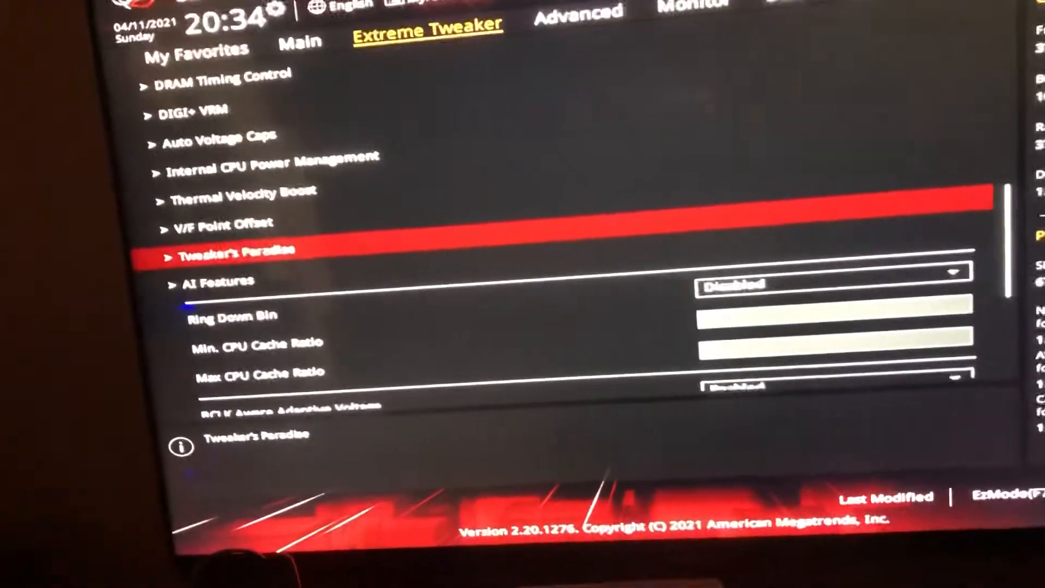
left_click(216, 281)
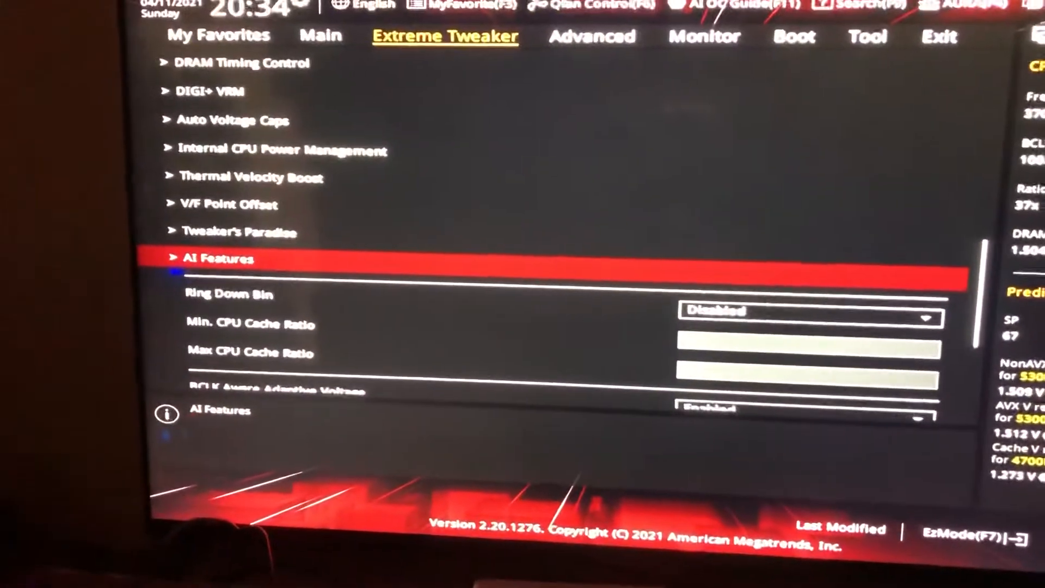
left_click(592, 37)
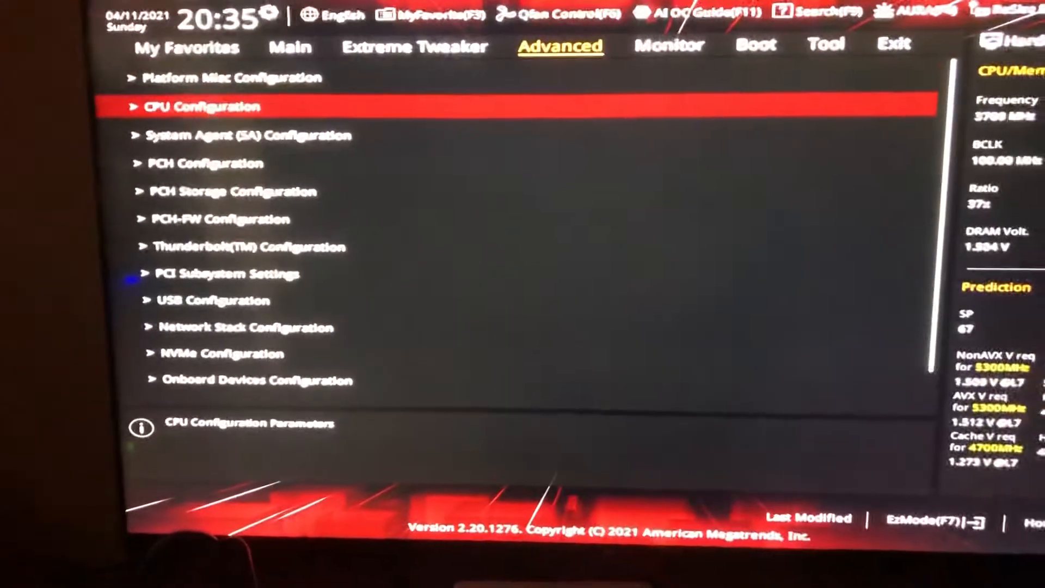
Step: Enter CPU Configuration showing the i9-10900K at 3.70 GHz with 10 cores/20 threads
left_click(220, 78)
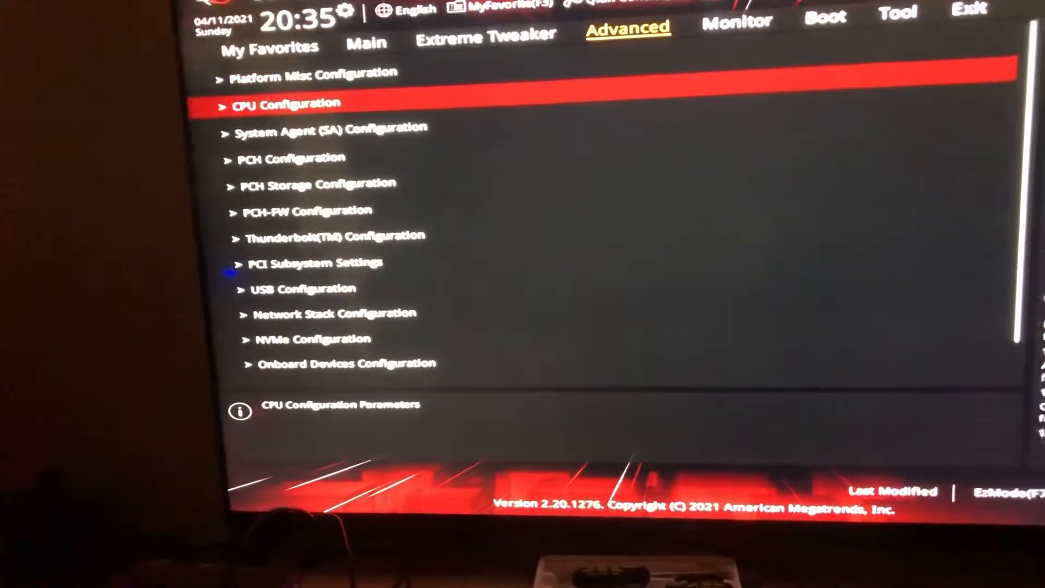
left_click(283, 105)
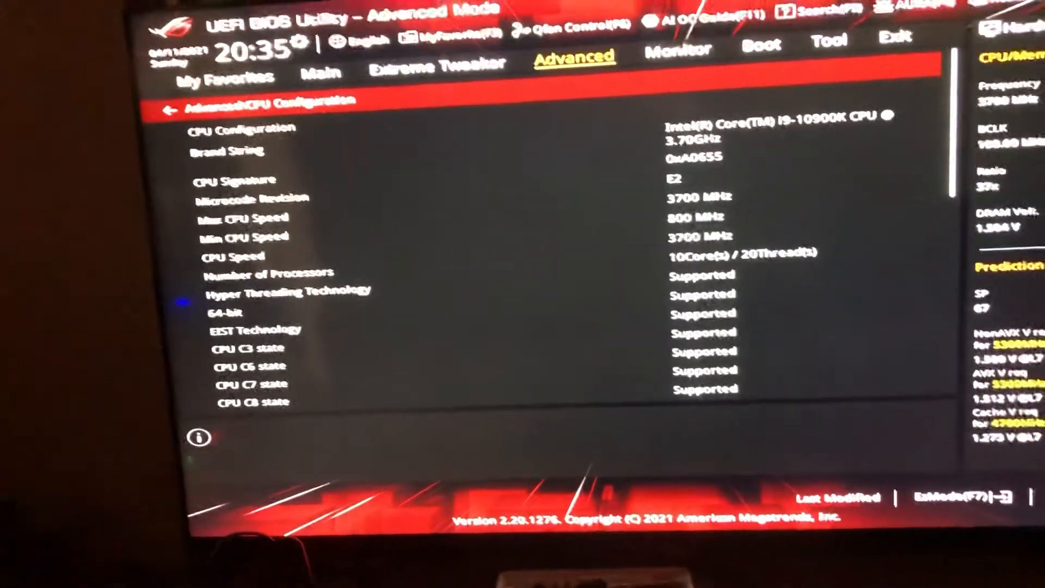
scroll("down", 3)
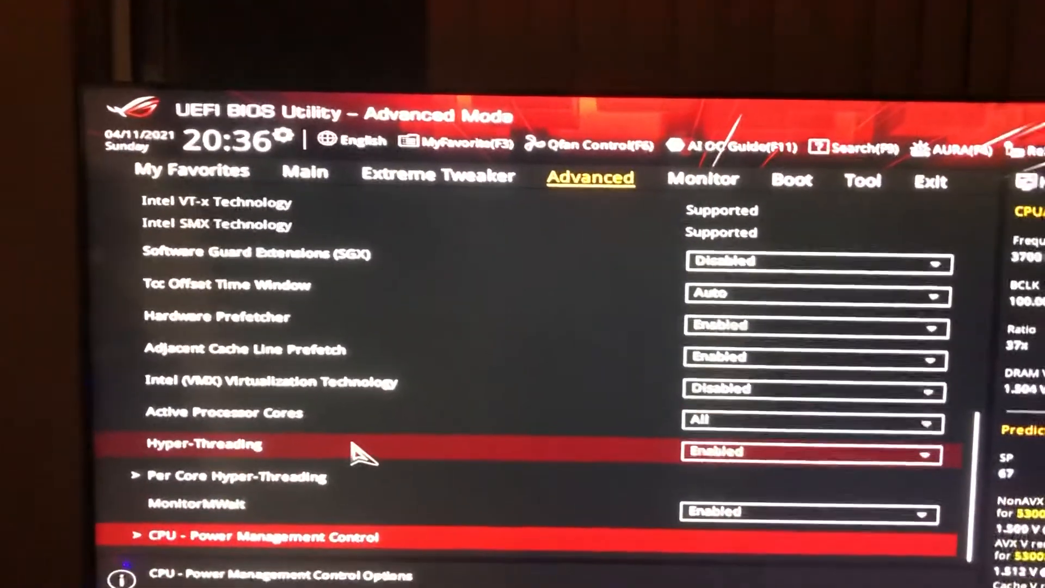
key("up")
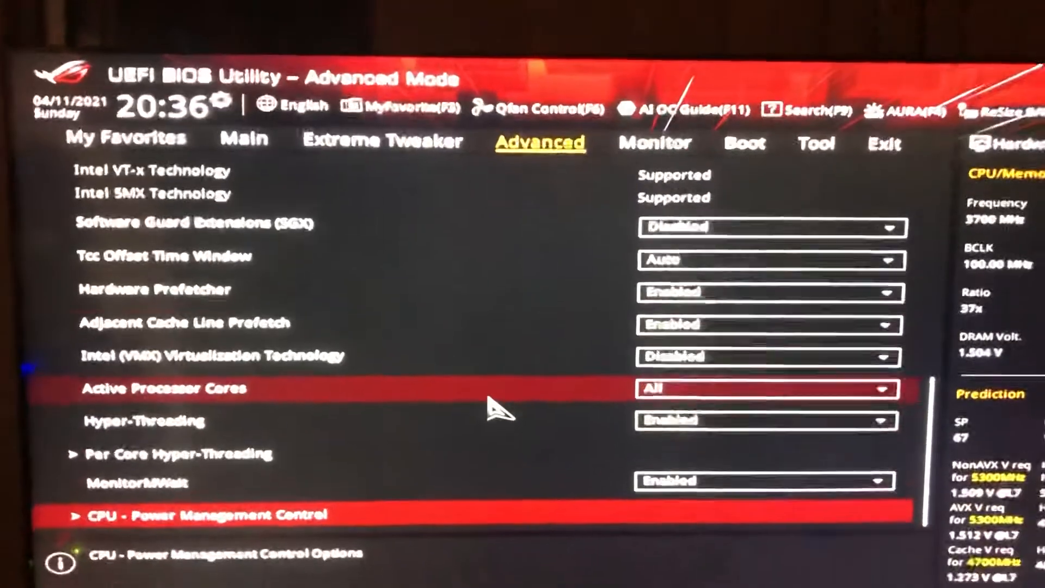